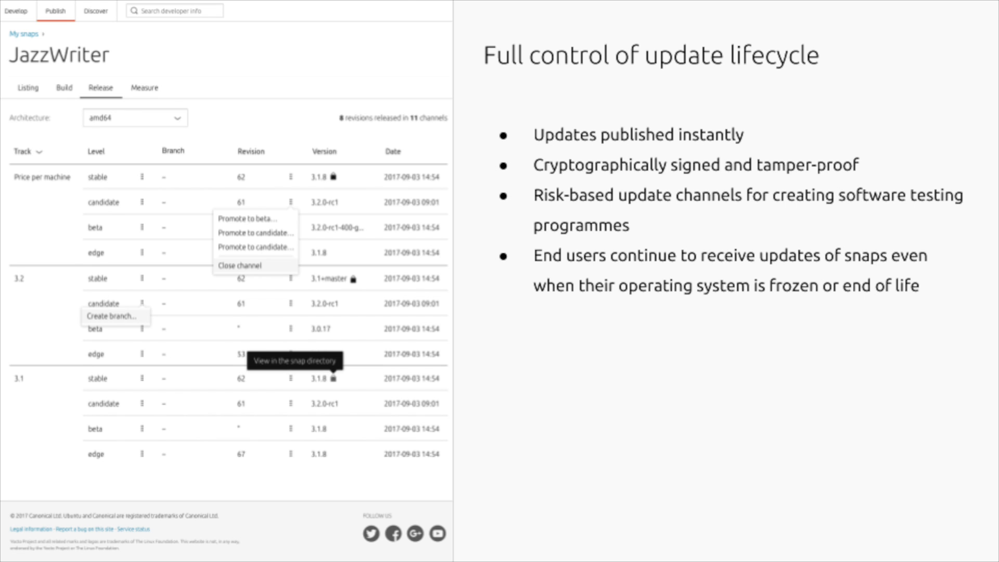
# Advance through the install-base analytics slide to the Engadget Spotify snap joint-marketing slide
pyautogui.click(144, 87)
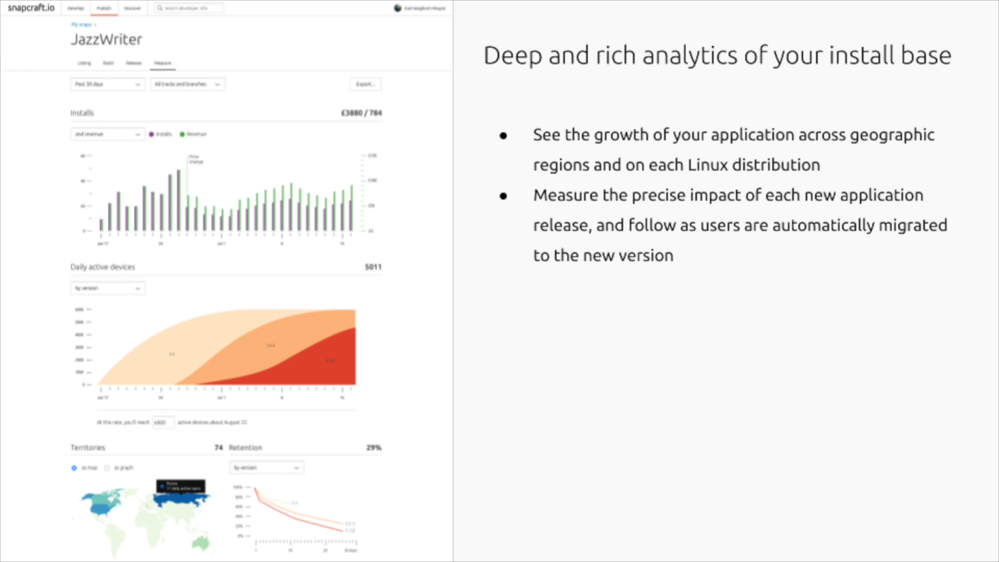
pyautogui.press('Right')
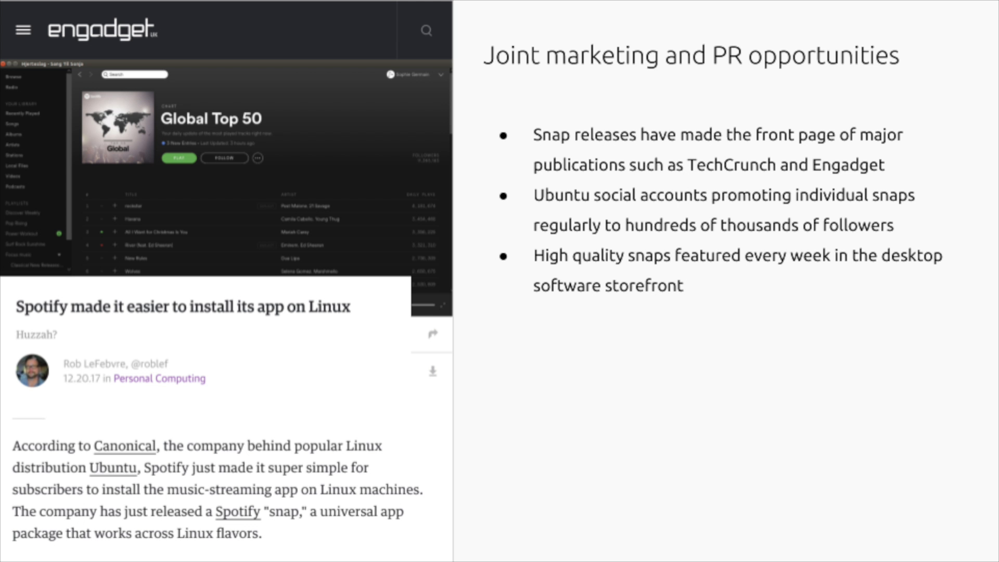